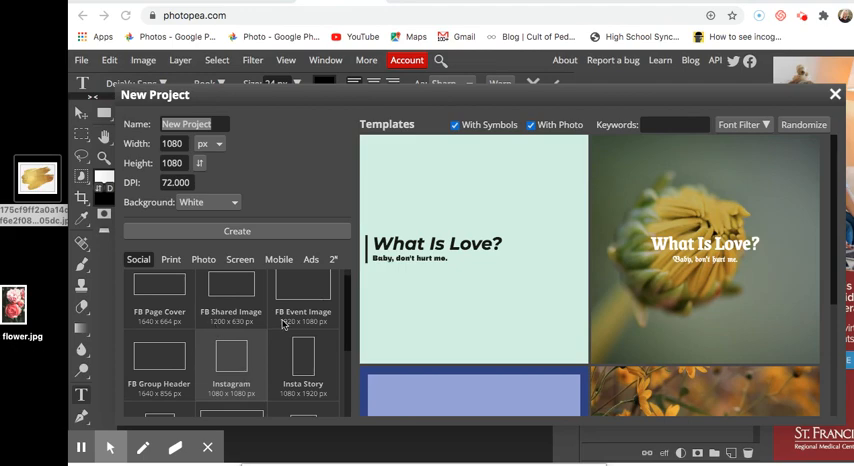
# - Create a 1080×1920 px Insta Story document named 'flower'
pyautogui.tripleClick(192, 123)
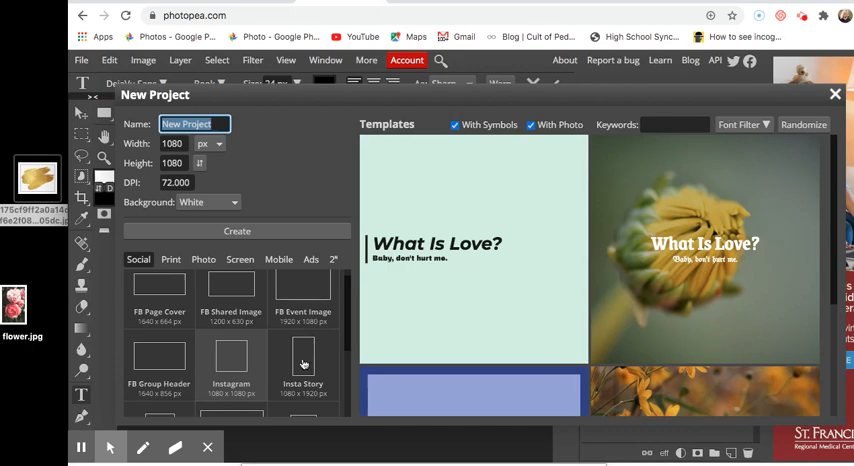
pyautogui.click(303, 361)
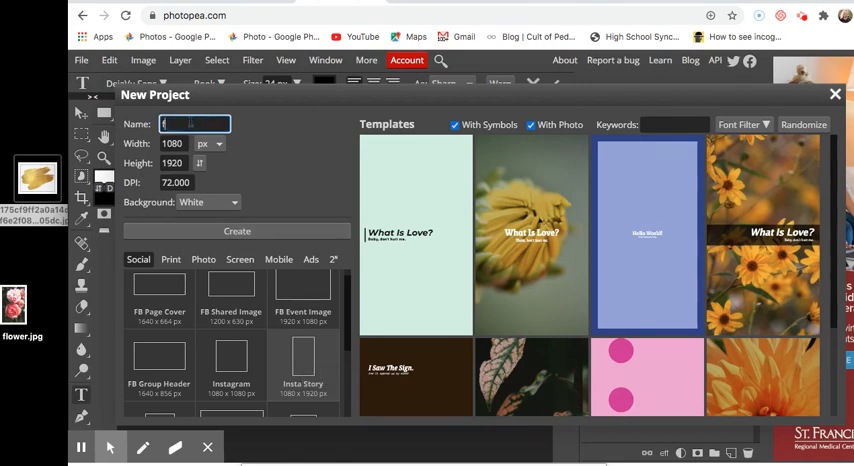
pyautogui.write('flower')
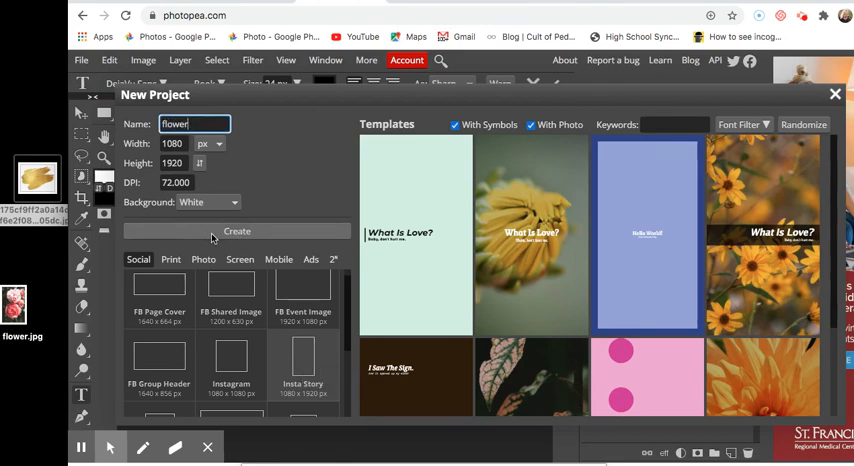
pyautogui.click(237, 231)
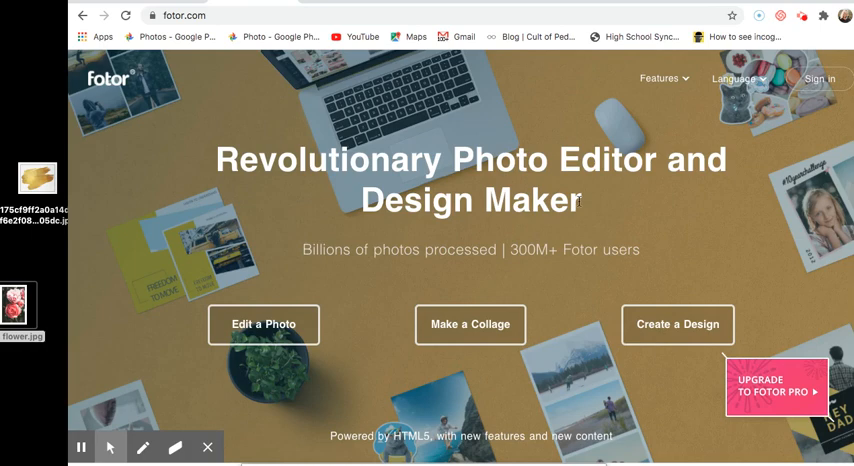
pyautogui.moveTo(600, 208)
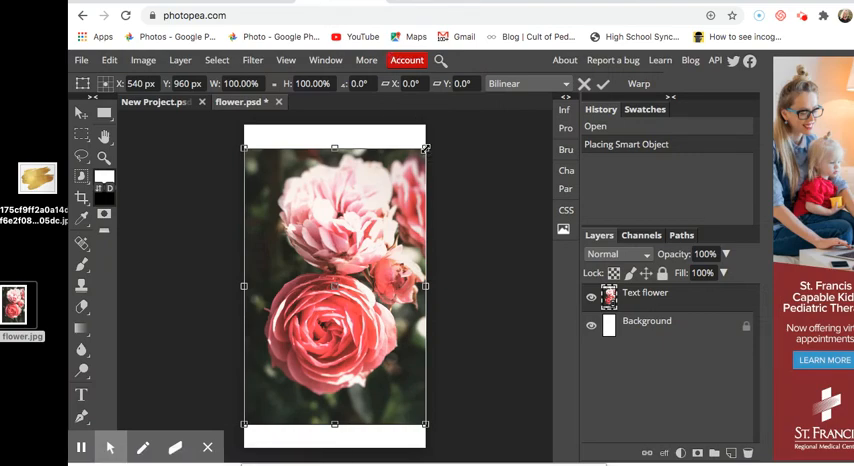
# - Scale the roses photo up past the canvas edges and commit the transform
pyautogui.moveTo(425, 147); pyautogui.dragTo(432, 135)
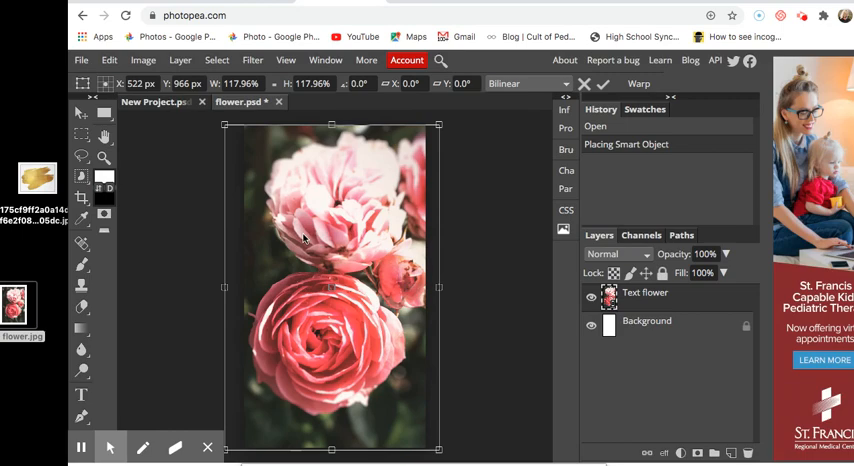
pyautogui.moveTo(349, 355)
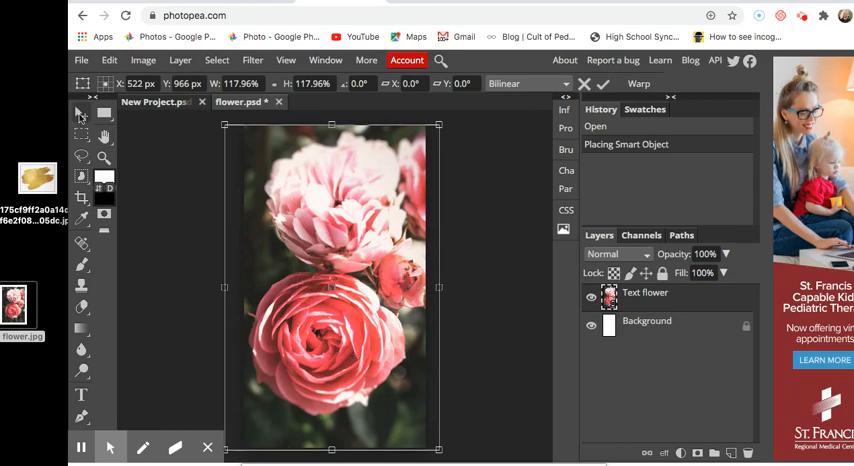
pyautogui.click(79, 119)
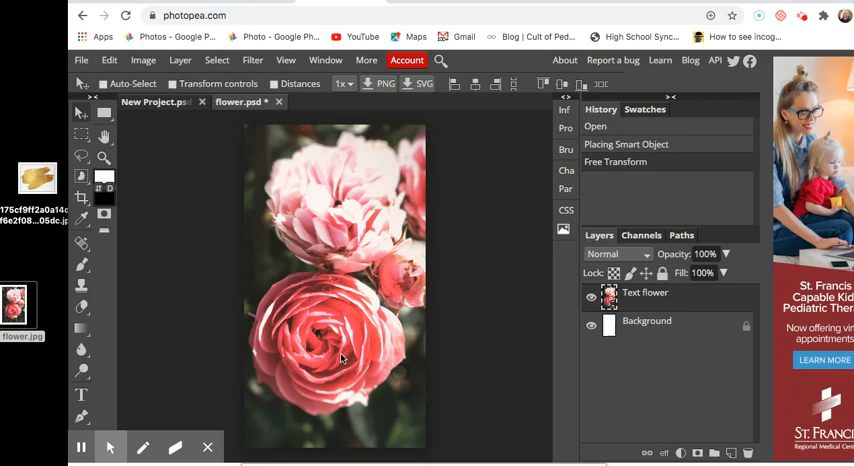
pyautogui.moveTo(330, 318)
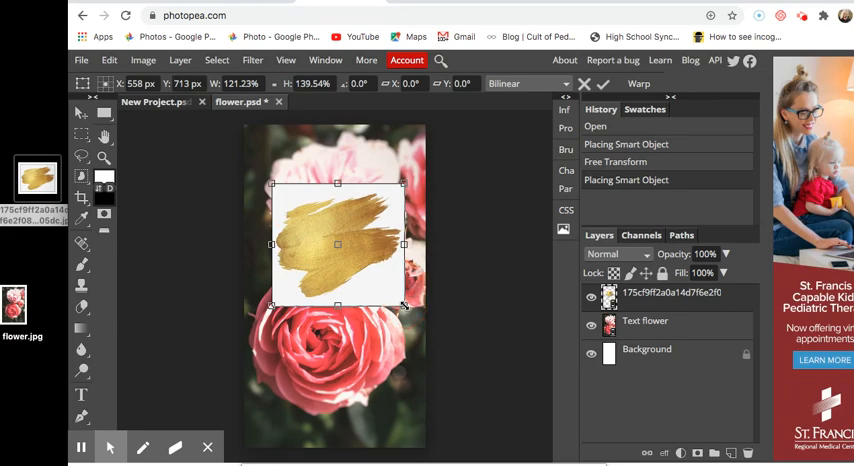
# - Enlarge and position the gold brush-stroke image over the roses, then commit it
pyautogui.moveTo(403, 308); pyautogui.dragTo(425, 320)
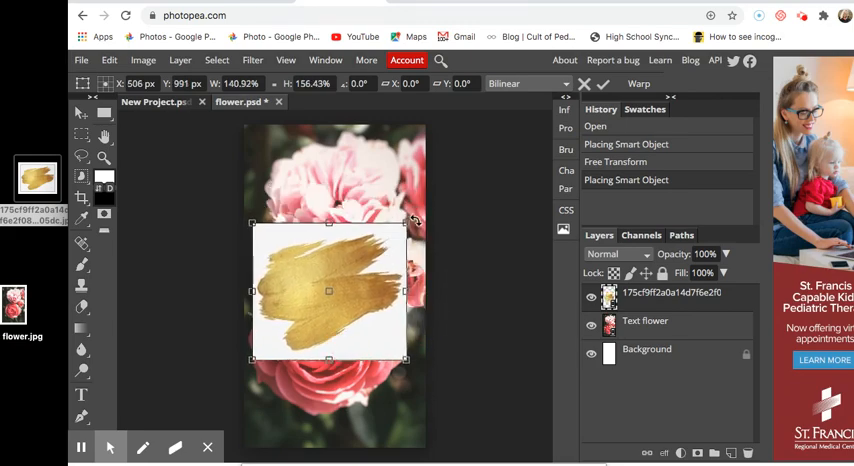
pyautogui.moveTo(413, 220); pyautogui.dragTo(418, 213)
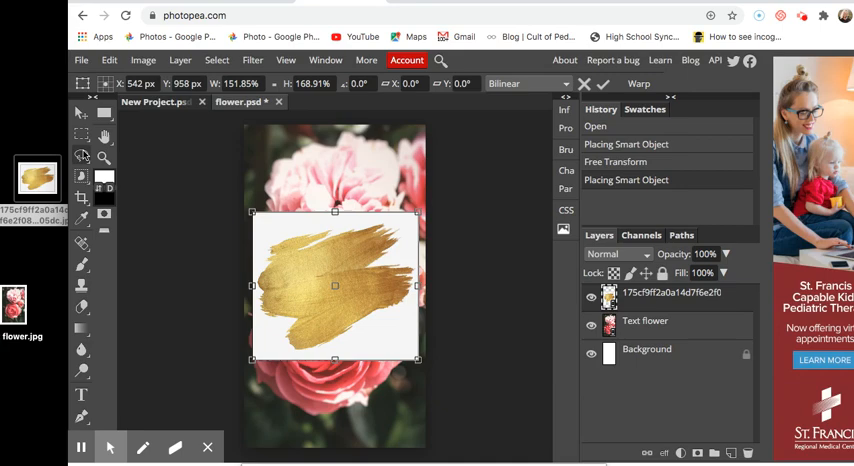
pyautogui.click(76, 156)
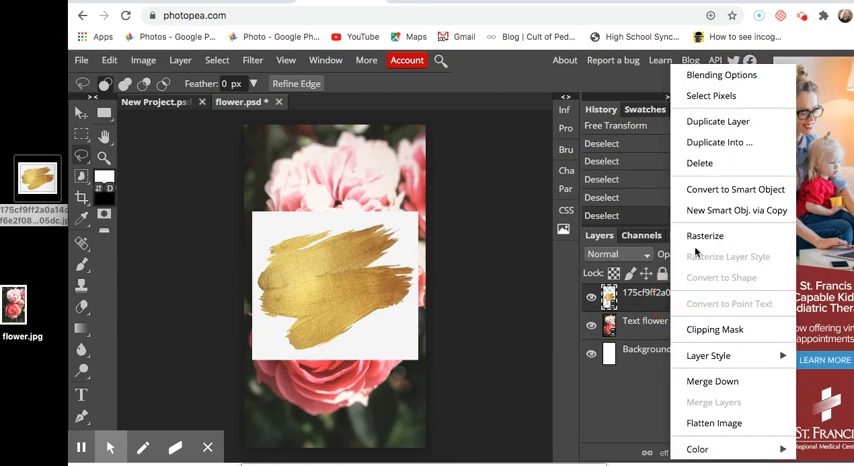
pyautogui.moveTo(710, 235)
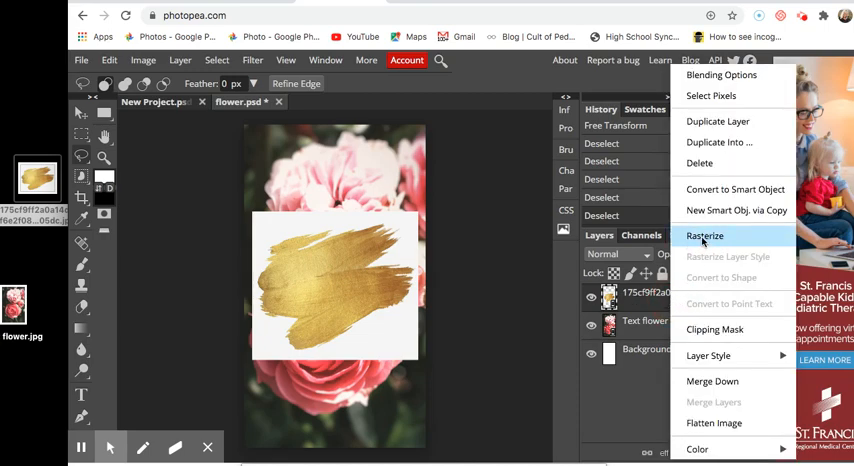
# - Rasterize the gold brush-stroke layer from the Layers panel menu
pyautogui.click(705, 237)
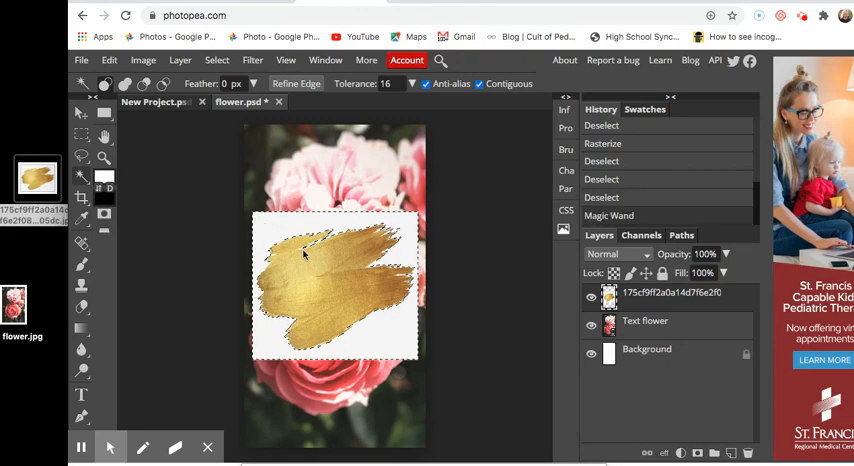
pyautogui.moveTo(277, 262)
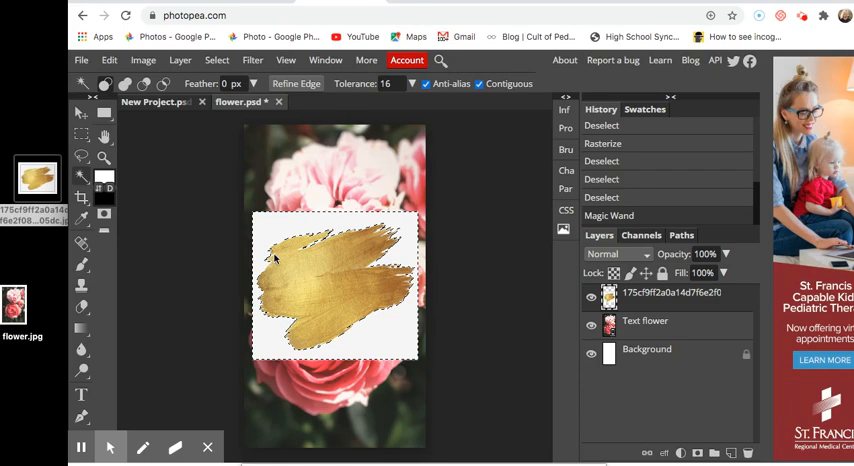
pyautogui.moveTo(294, 332)
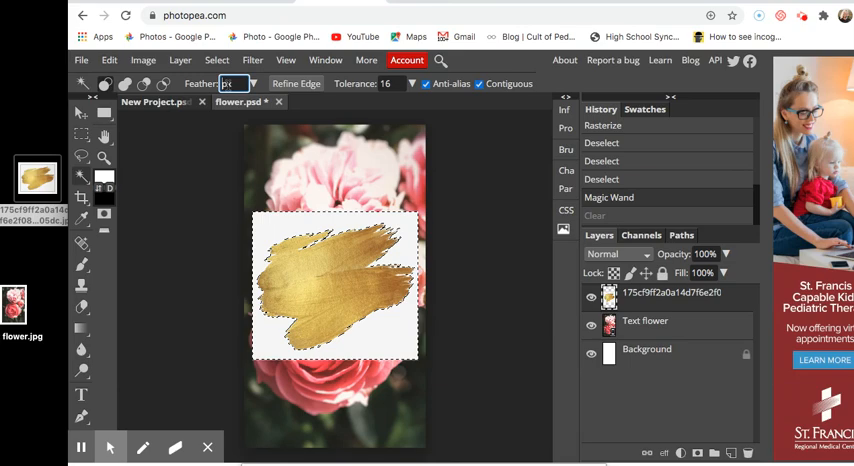
# - Delete the stroke's white backdrop using a Magic Wand selection feathered 10px
pyautogui.write('10px')
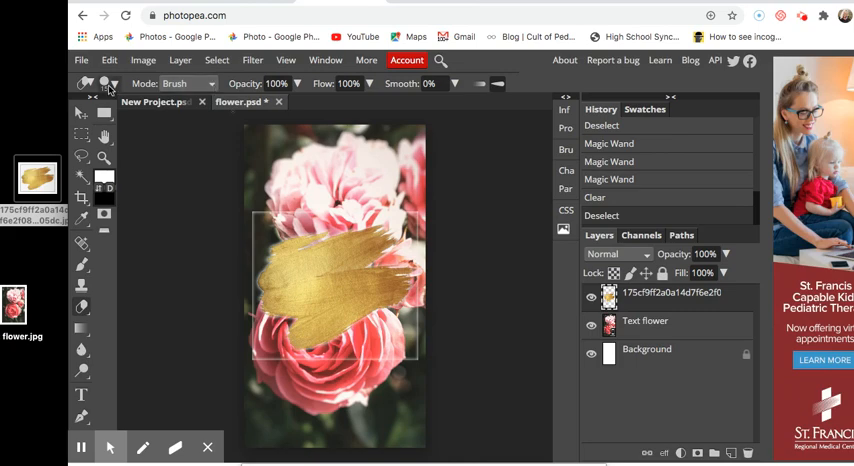
# - Resize the eraser and erase the leftover white edges around the stroke
pyautogui.click(93, 85)
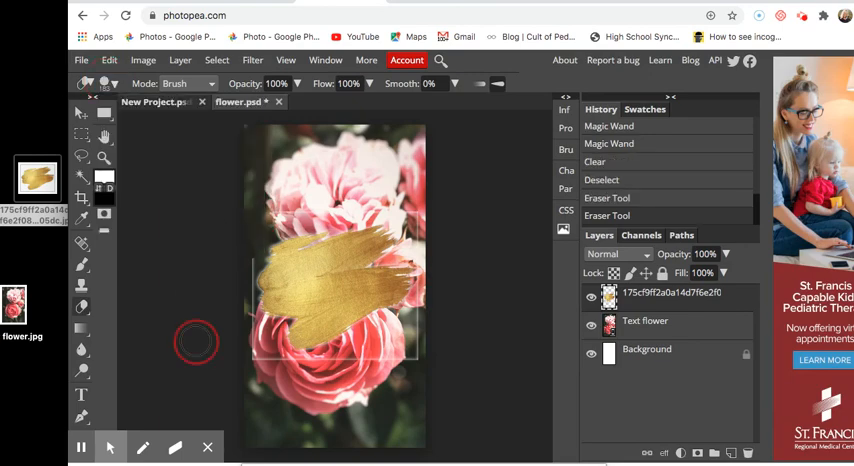
pyautogui.moveTo(197, 340); pyautogui.dragTo(405, 200)
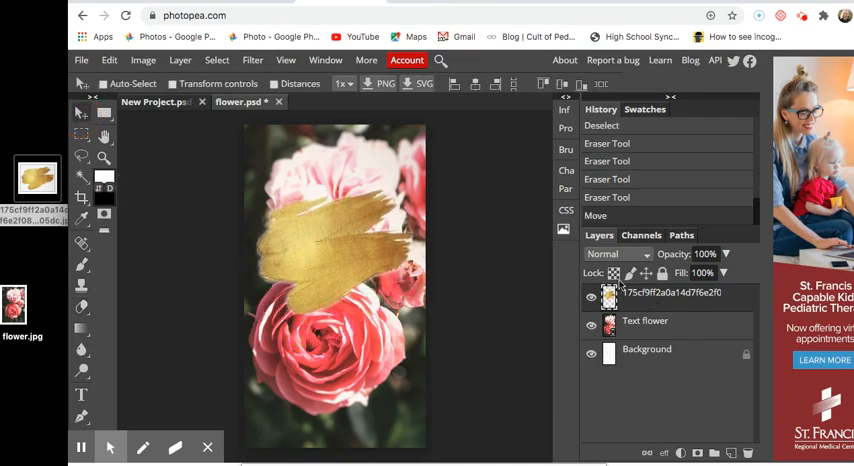
# - Try several blend modes on the stroke layer, settling back on Normal
pyautogui.click(617, 253)
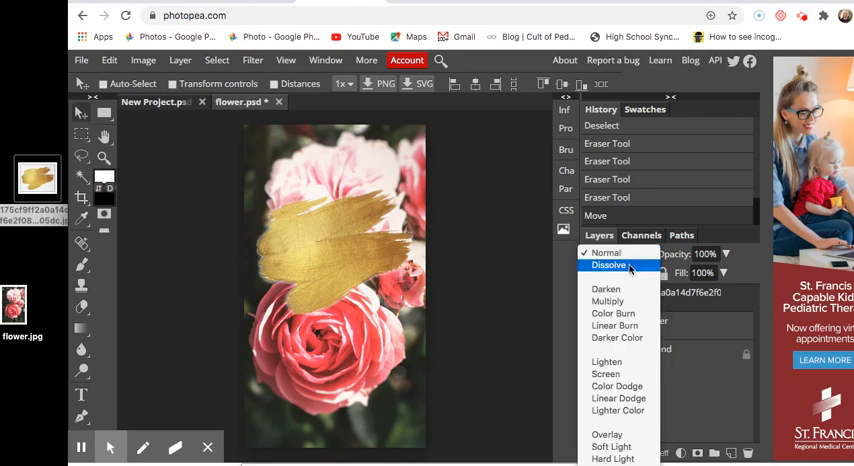
pyautogui.click(608, 265)
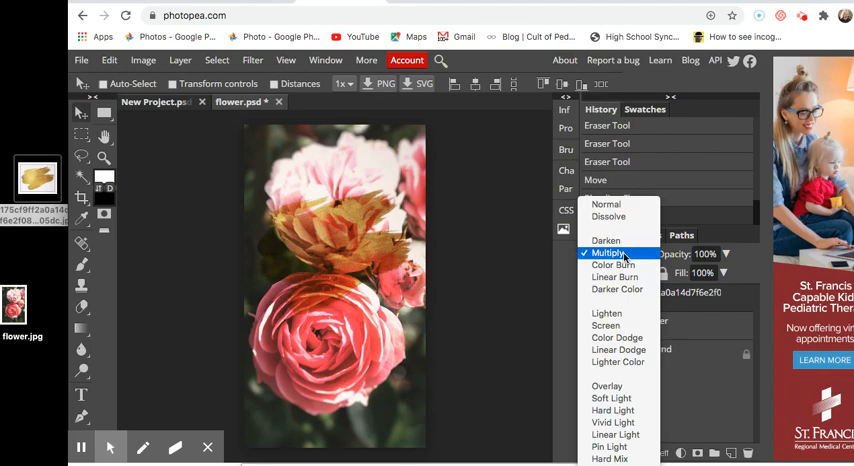
pyautogui.click(613, 253)
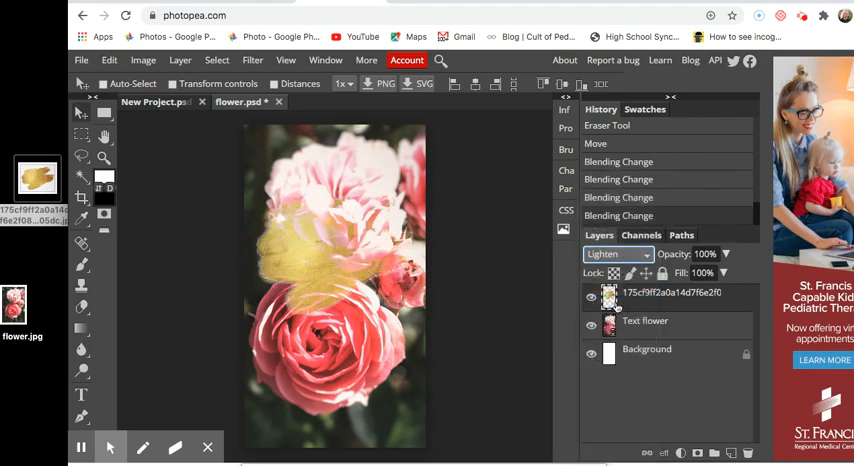
pyautogui.click(617, 254)
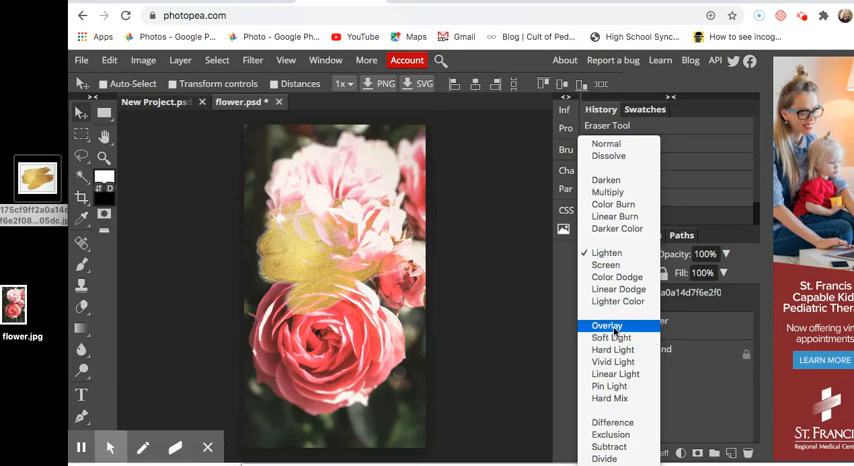
pyautogui.click(607, 325)
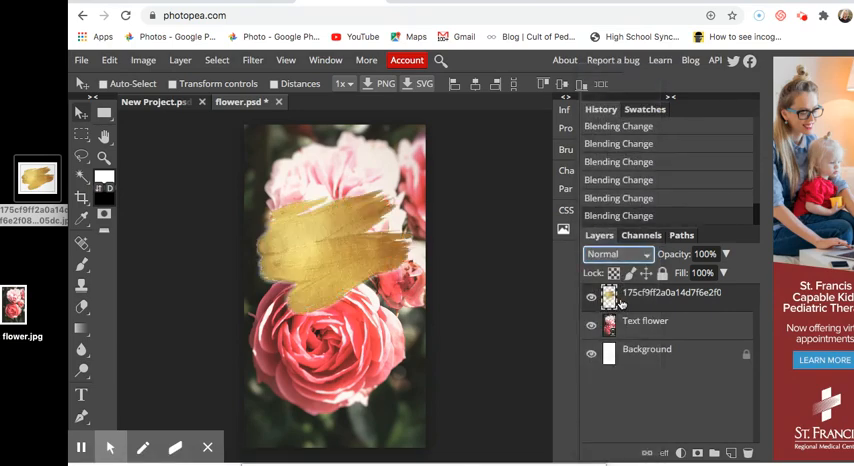
# - Lower the brush-stroke layer opacity to 86%
pyautogui.click(727, 255)
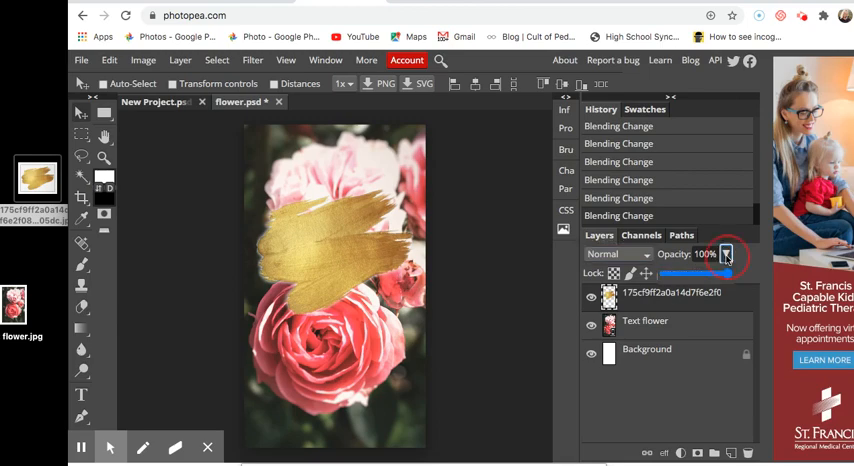
pyautogui.moveTo(725, 272); pyautogui.dragTo(700, 272)
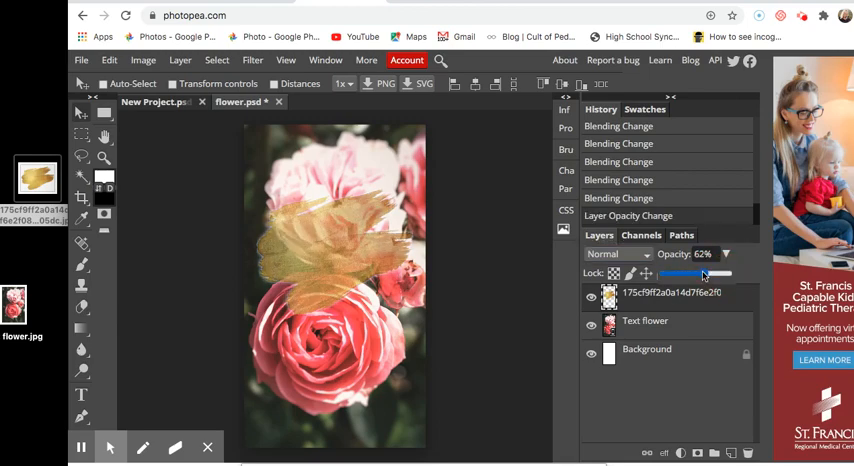
pyautogui.moveTo(700, 273); pyautogui.dragTo(712, 273)
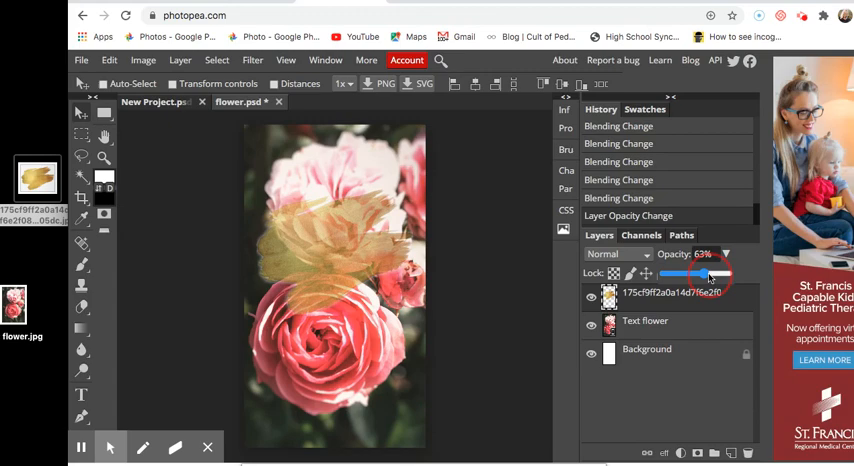
pyautogui.moveTo(708, 273); pyautogui.dragTo(722, 273)
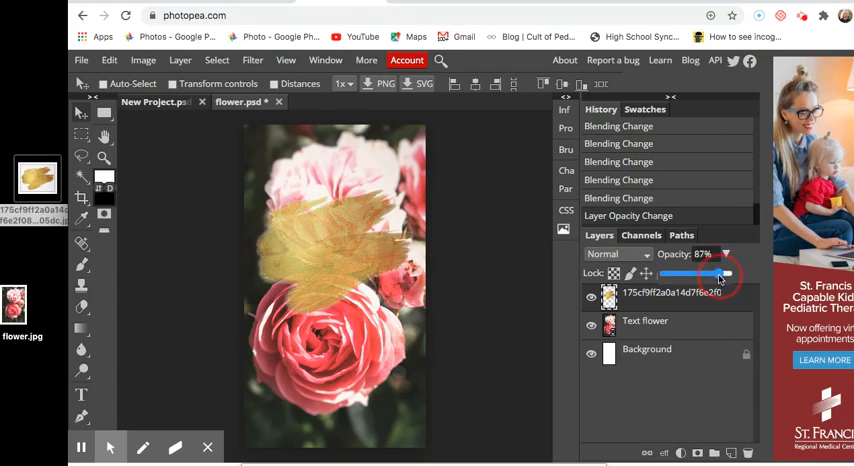
pyautogui.moveTo(718, 273); pyautogui.dragTo(693, 273)
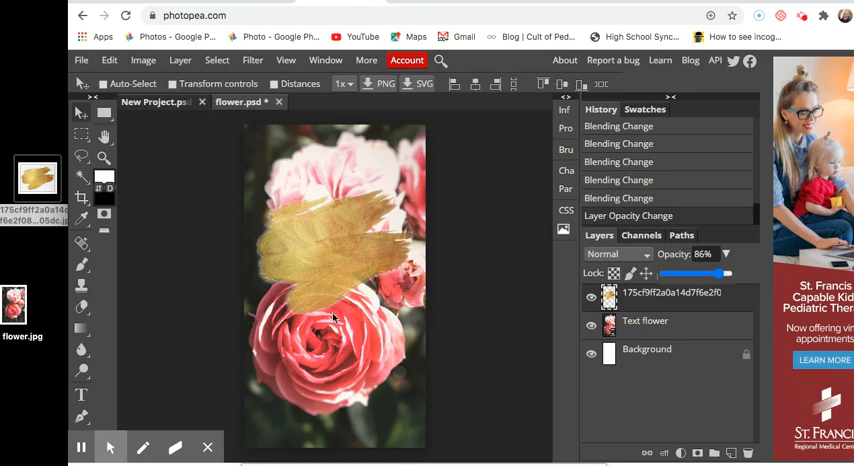
pyautogui.moveTo(316, 267)
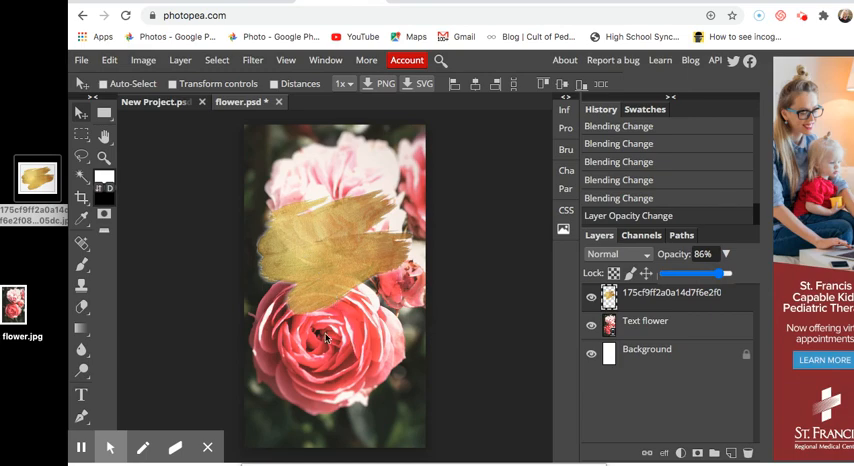
pyautogui.moveTo(155, 375)
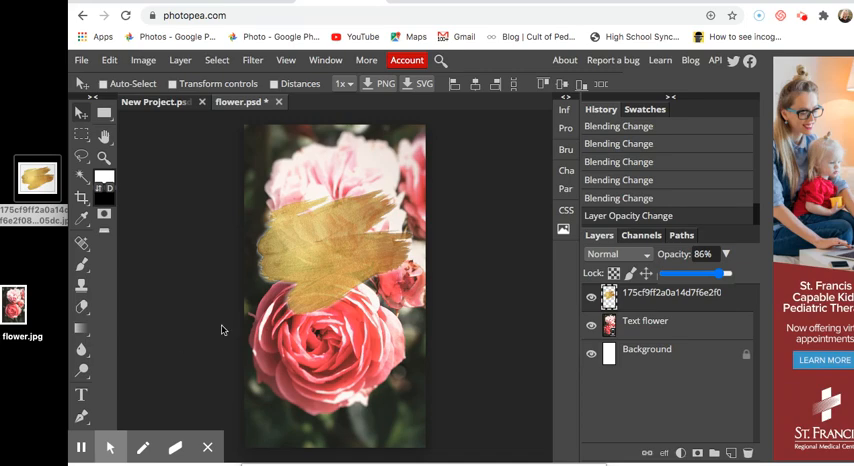
pyautogui.moveTo(136, 343)
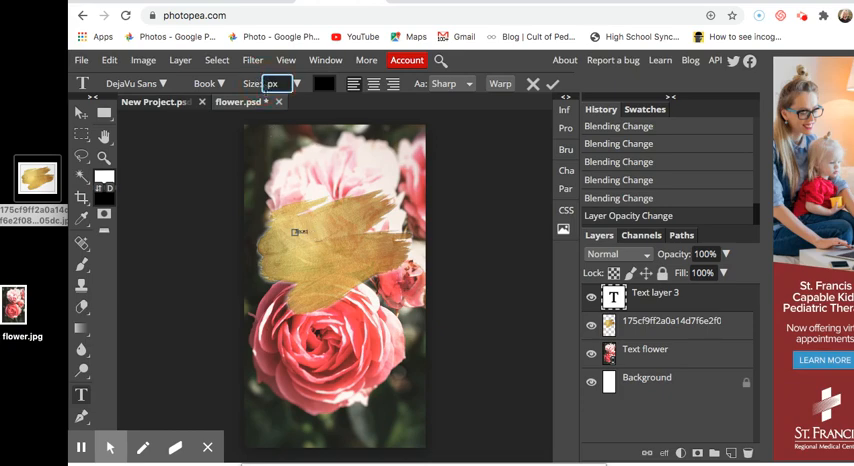
# - Set the 'Tester' text layer size to 100 px
pyautogui.write('100 px')
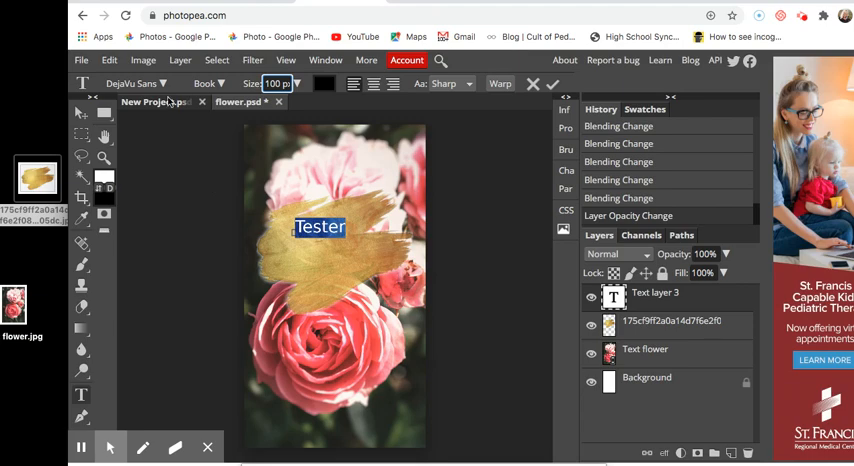
pyautogui.click(140, 84)
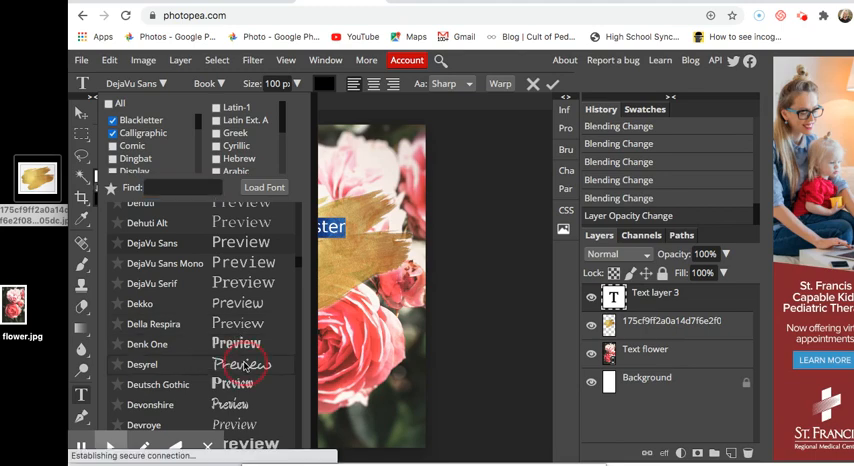
# - Try Desyrel, then search the font list and choose Devonshire
pyautogui.click(141, 364)
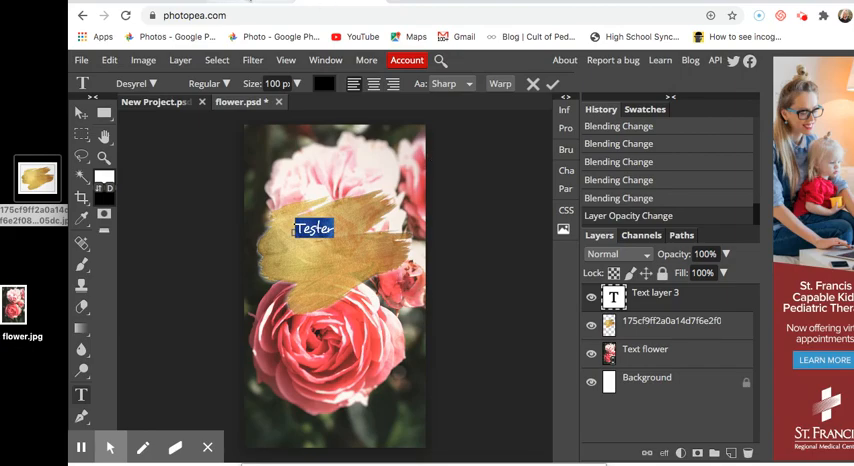
pyautogui.click(200, 16)
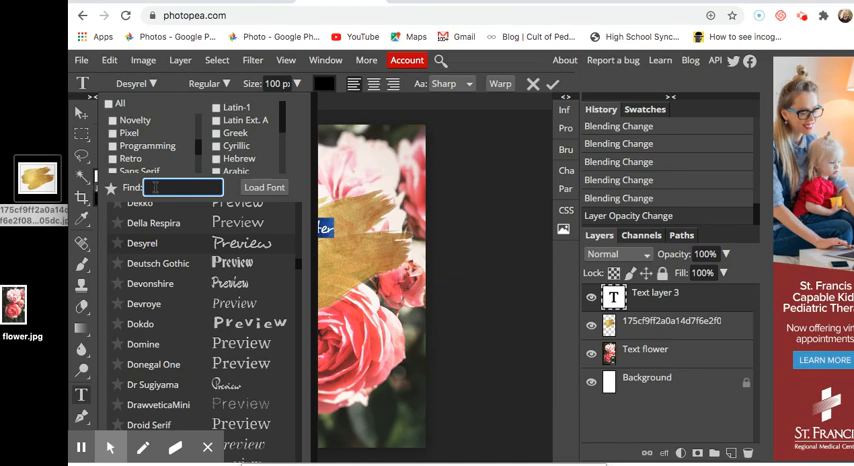
pyautogui.write('brush')
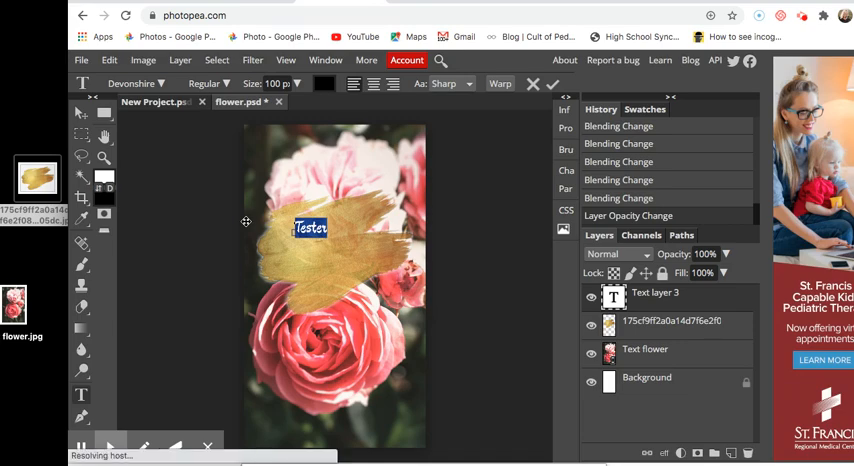
pyautogui.moveTo(336, 236)
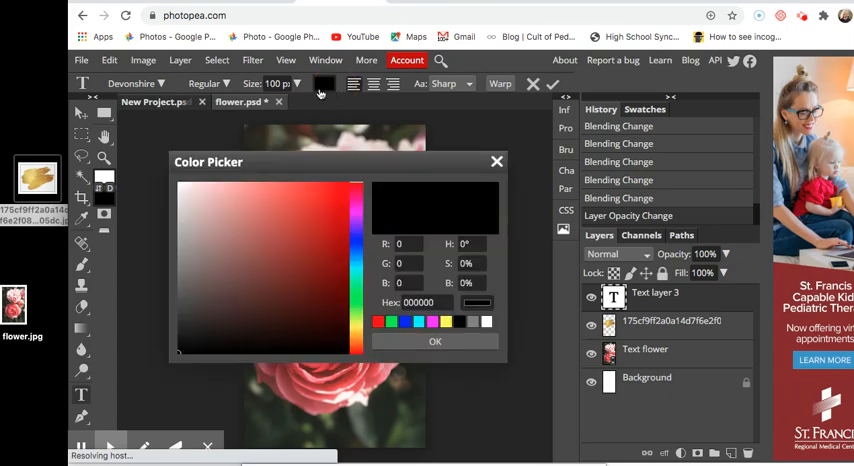
# - Change the Tester text colour to white (ffffff) and confirm
pyautogui.click(182, 188)
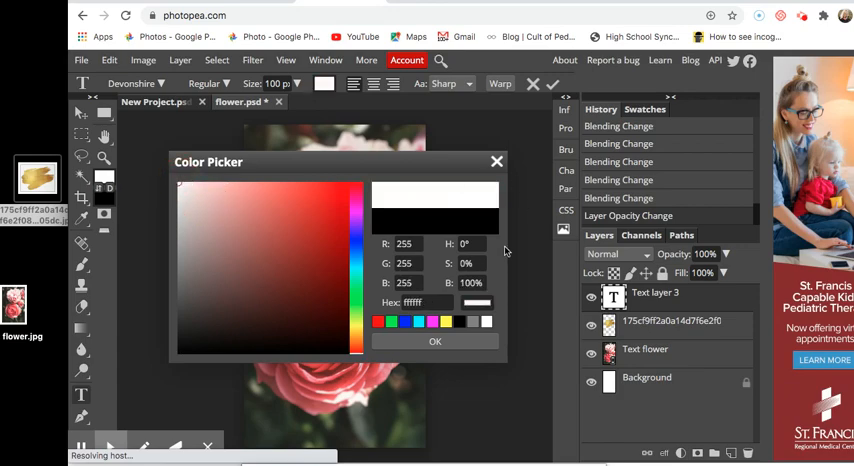
pyautogui.click(435, 341)
pyautogui.write('Tester')
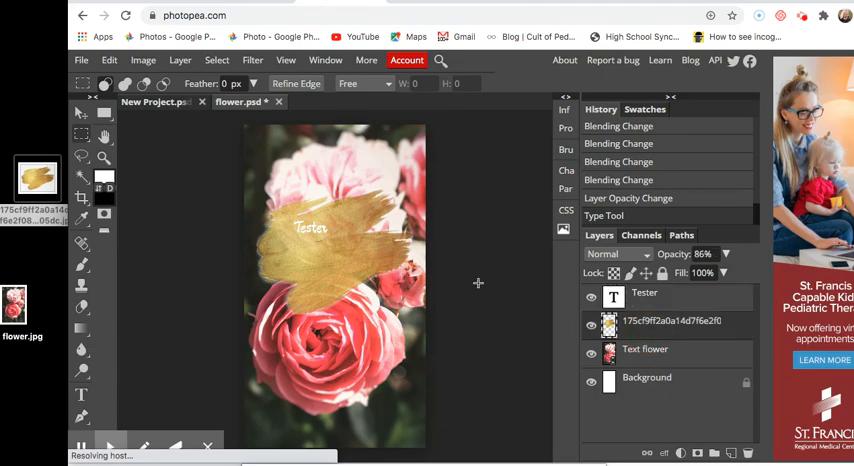
pyautogui.moveTo(180, 60)
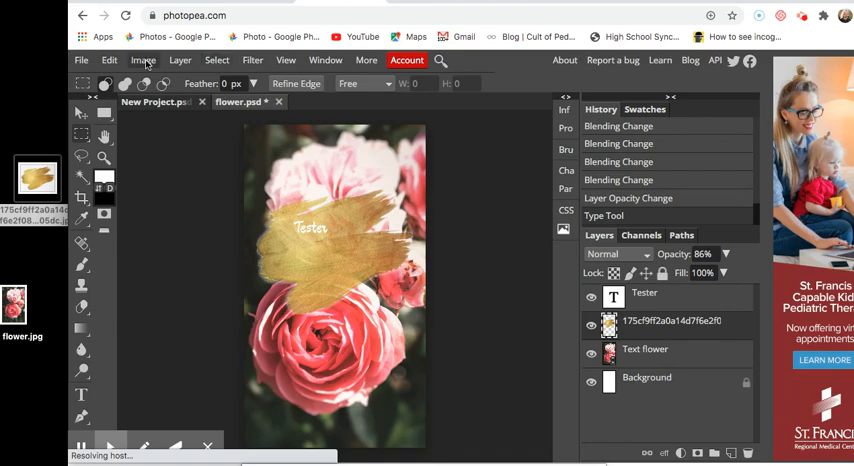
# - Apply Hue/Saturation to the brush layer with Hue about -59 and reduced saturation
pyautogui.click(143, 61)
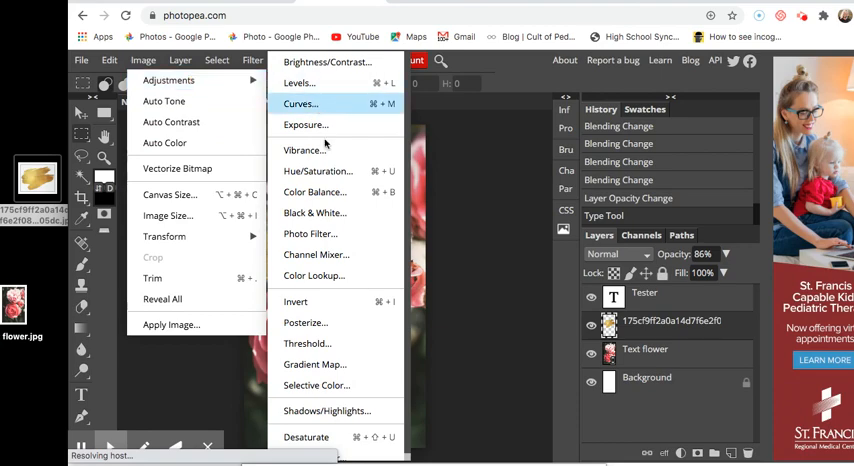
pyautogui.click(314, 171)
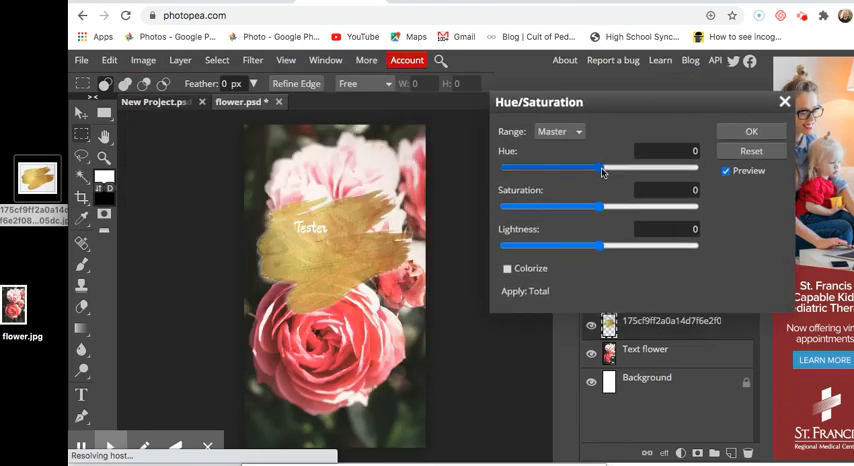
pyautogui.moveTo(600, 168); pyautogui.dragTo(657, 168)
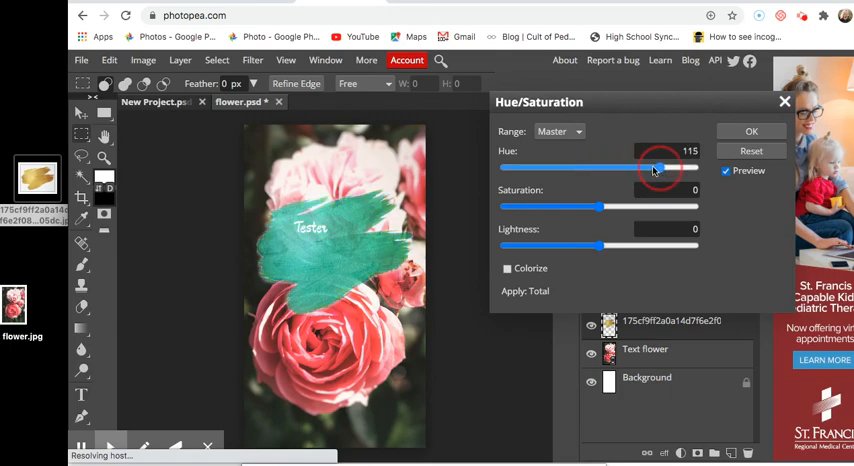
pyautogui.moveTo(657, 168); pyautogui.dragTo(565, 168)
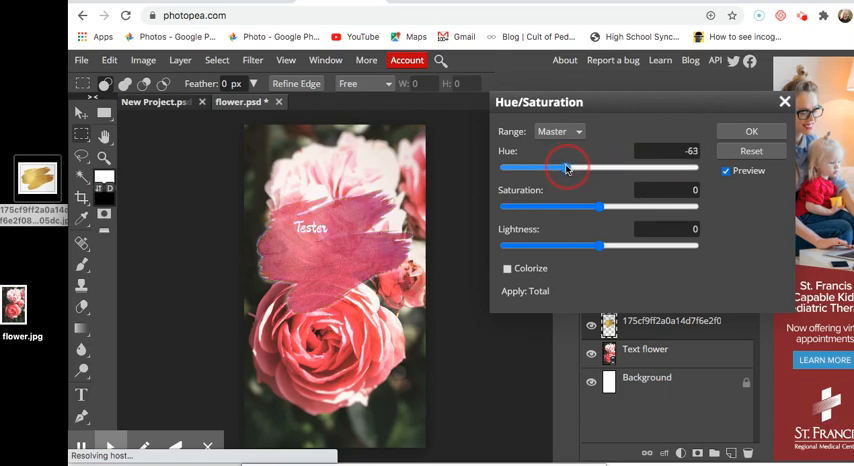
pyautogui.moveTo(565, 168); pyautogui.dragTo(570, 168)
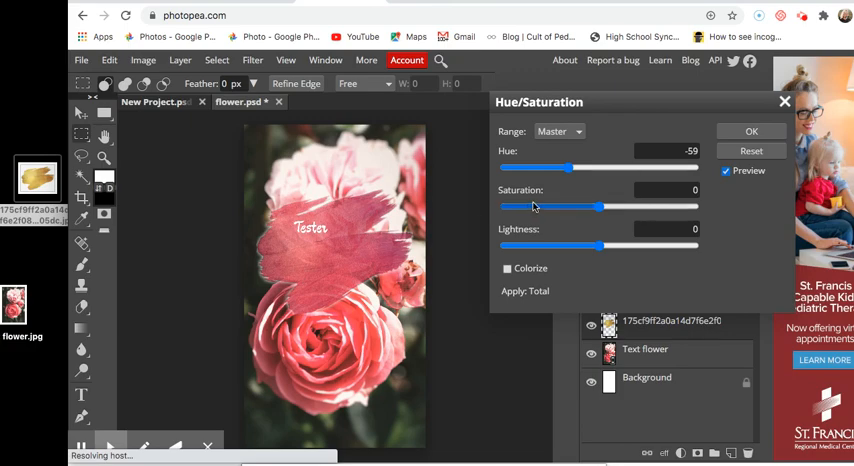
pyautogui.moveTo(600, 207); pyautogui.dragTo(578, 207)
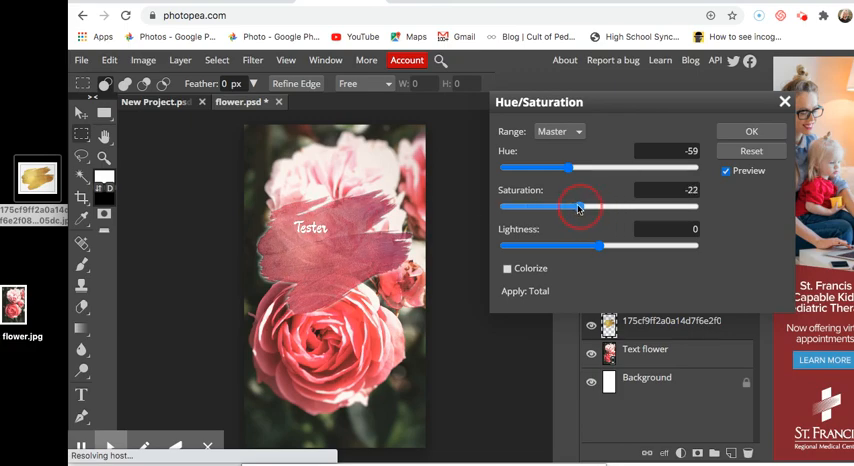
pyautogui.moveTo(578, 206); pyautogui.dragTo(575, 206)
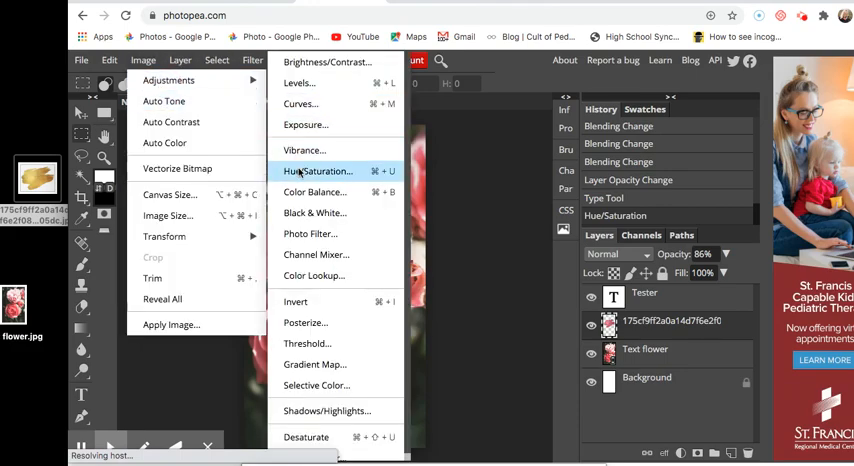
pyautogui.moveTo(390, 173)
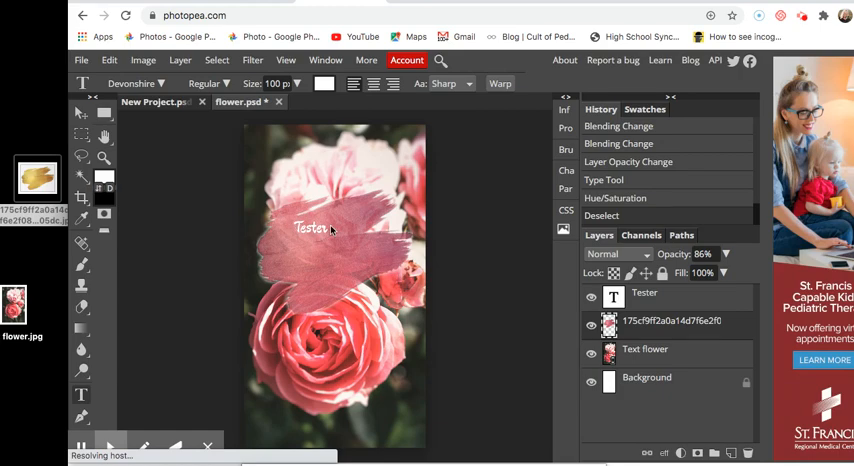
pyautogui.moveTo(341, 246)
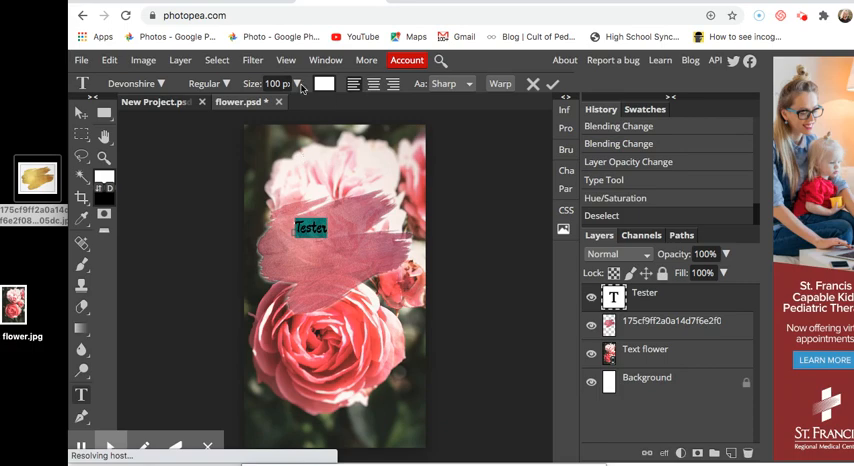
# - Switch the text font from Devonshire to Gentium Book Basic
pyautogui.click(207, 83)
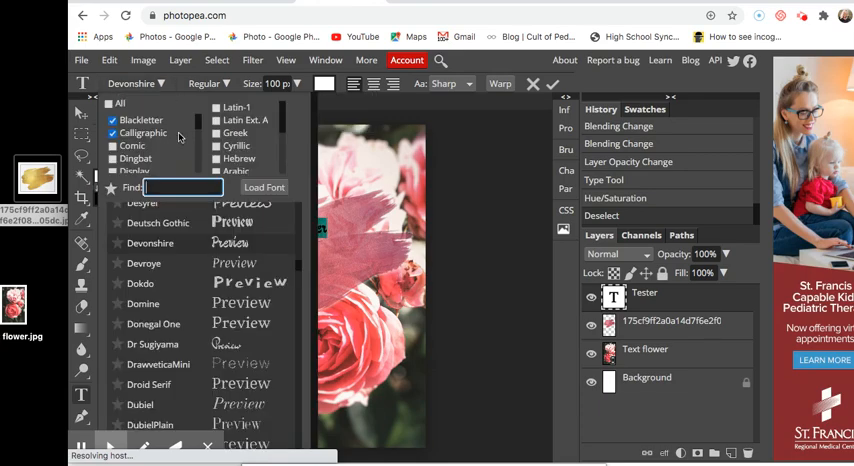
pyautogui.scroll(-3)
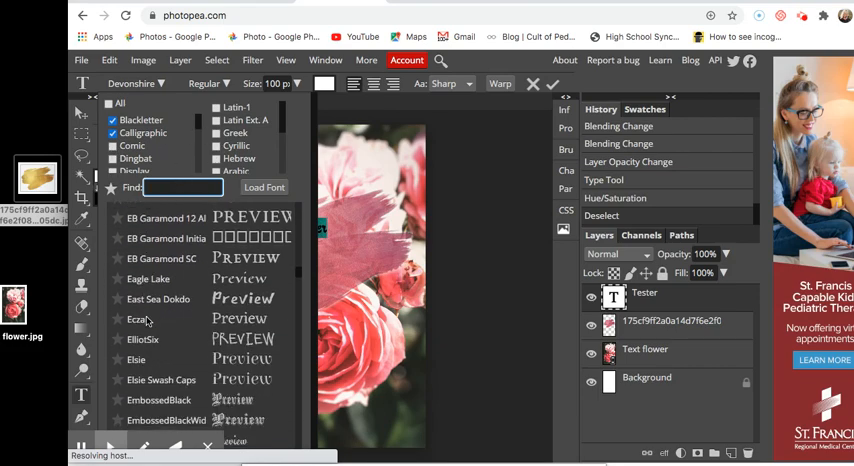
pyautogui.scroll(-3)
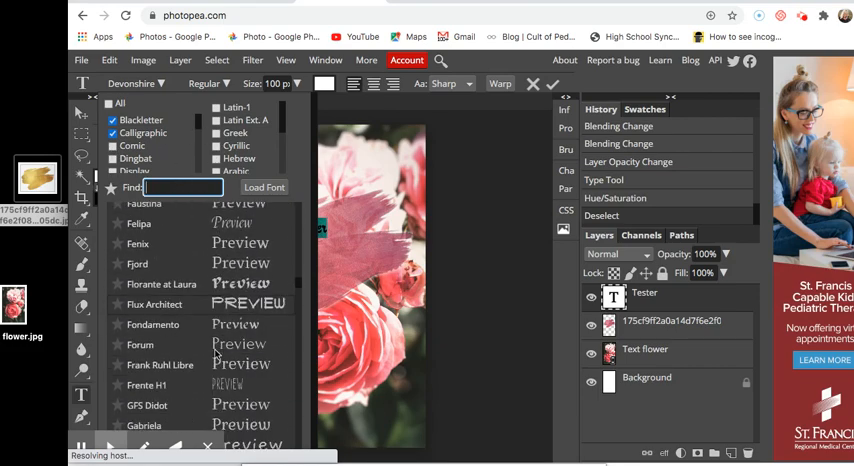
pyautogui.scroll(-3)
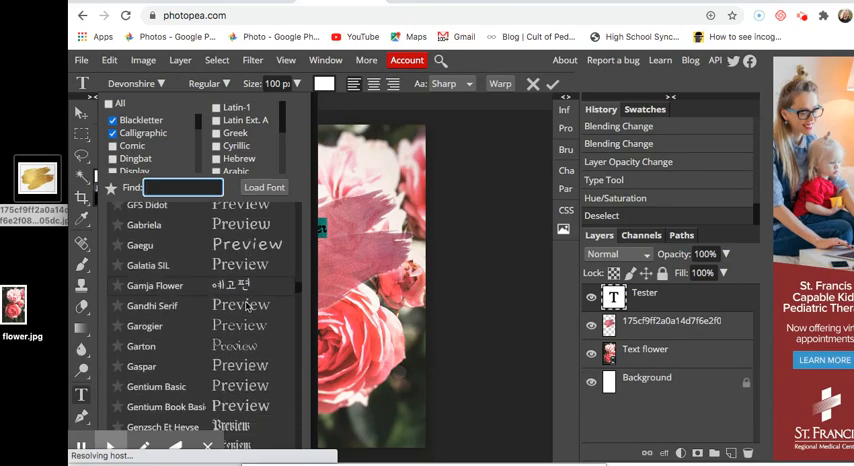
pyautogui.scroll(-3)
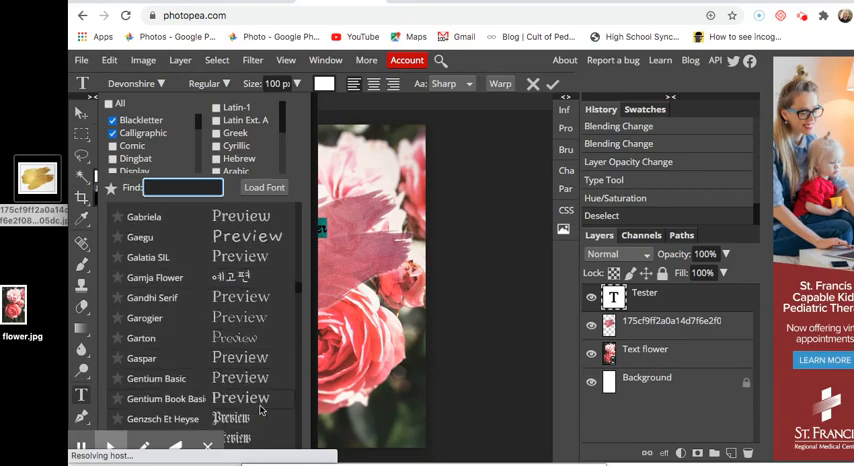
pyautogui.click(156, 399)
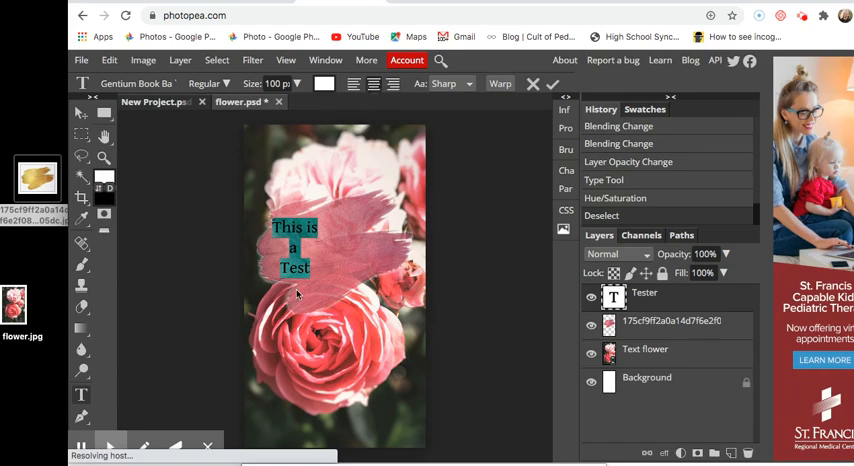
pyautogui.moveTo(308, 270)
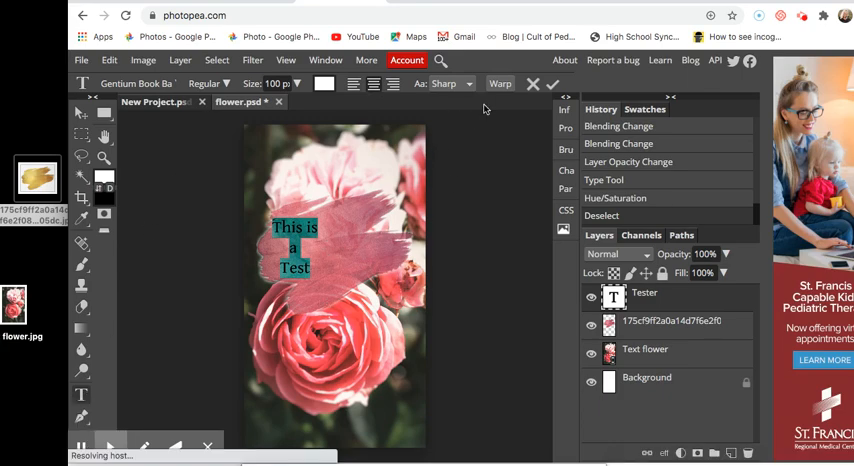
# - Open the text Warp settings and close them without applying any warp
pyautogui.click(499, 83)
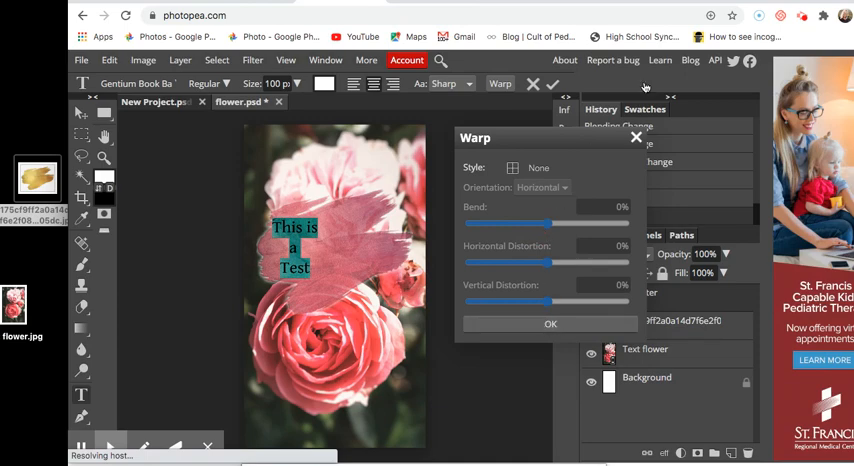
pyautogui.moveTo(636, 137)
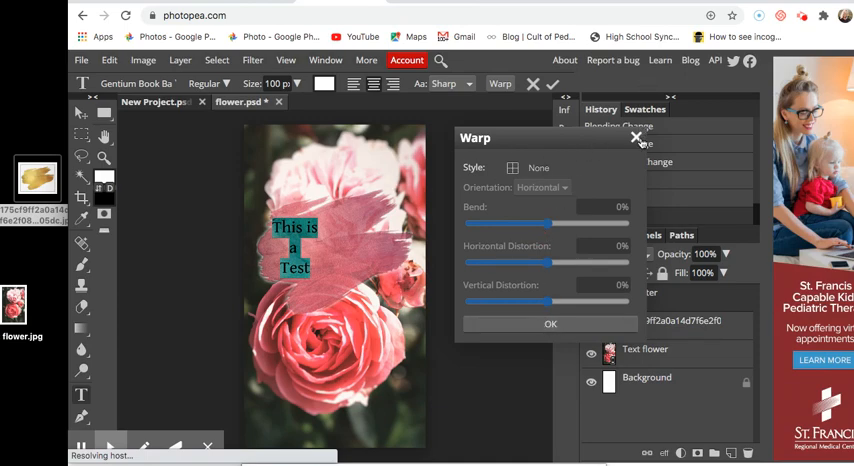
pyautogui.click(550, 323)
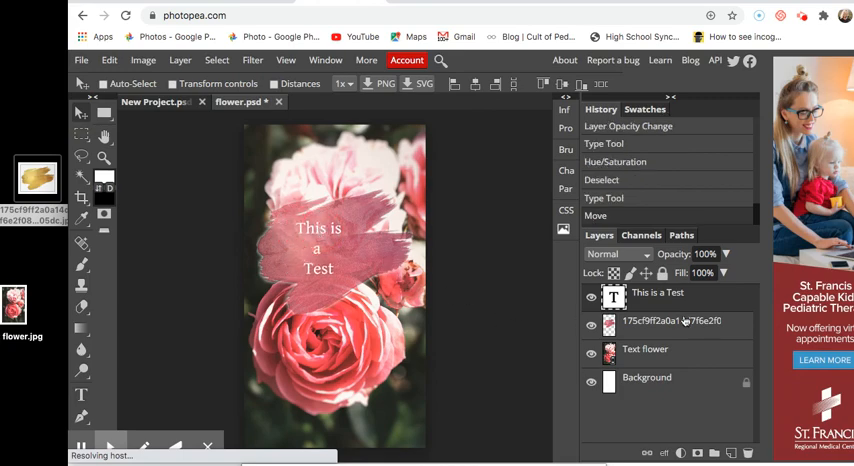
pyautogui.moveTo(412, 352)
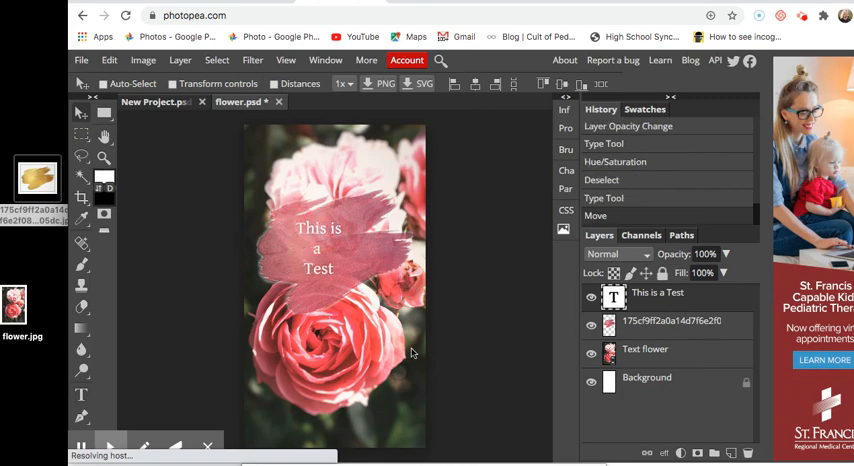